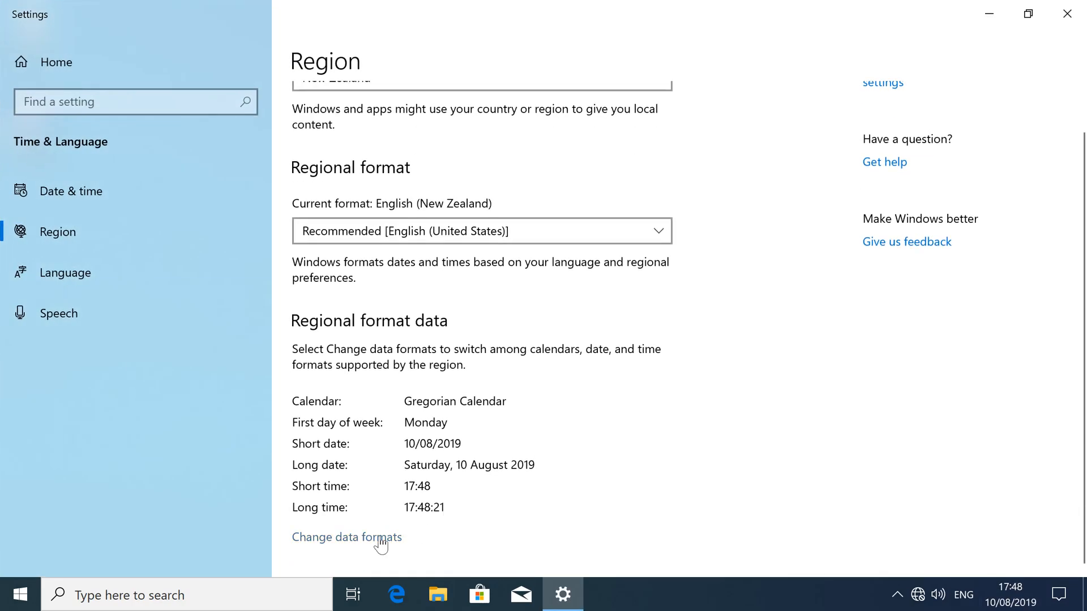
Review the Short date choices under Change data formats, then launch regedit.
left_click(346, 537)
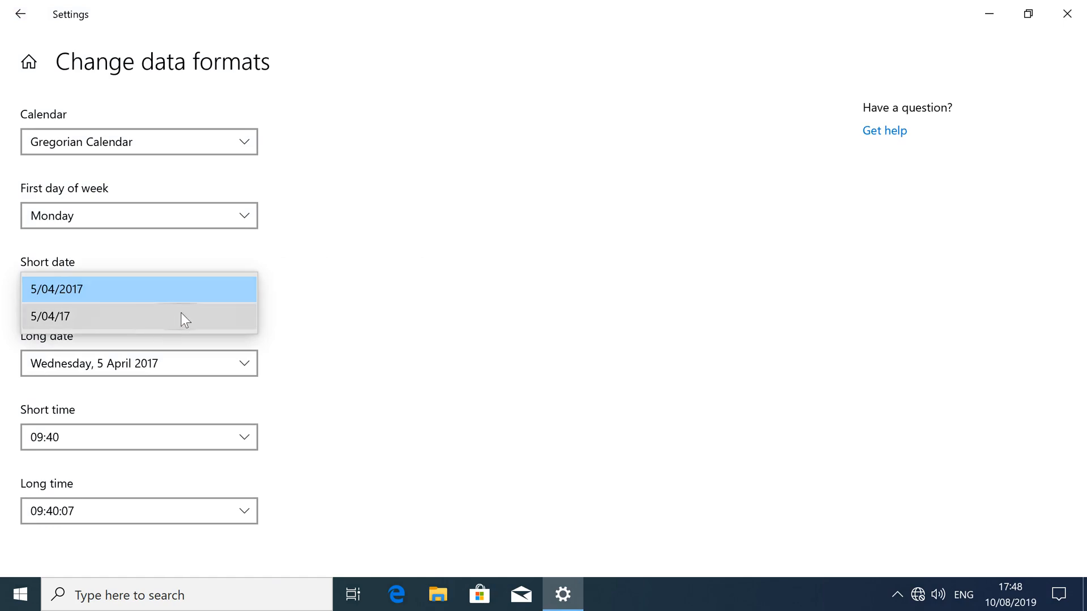
left_click(58, 288)
type("regedit")
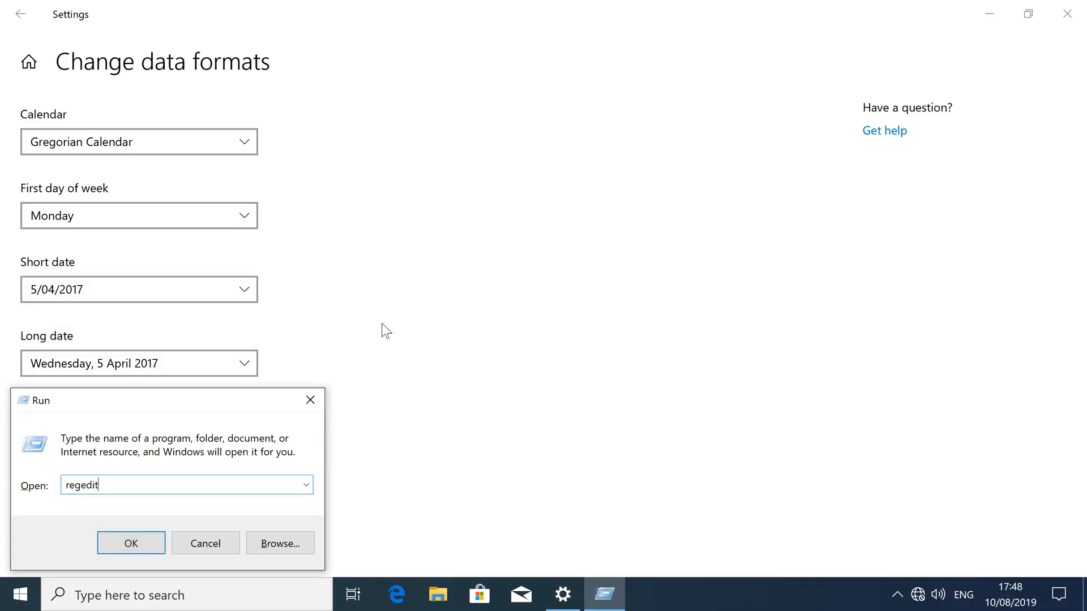
left_click(130, 542)
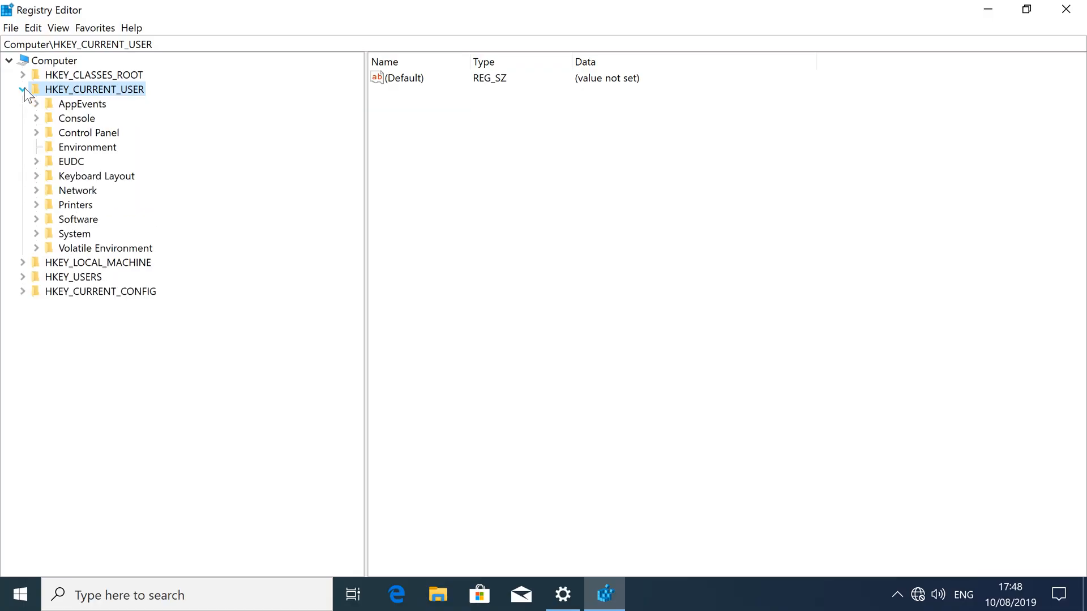
Navigate to HKEY_CURRENT_USER\Control Panel\International and begin editing sShortDate.
left_click(89, 132)
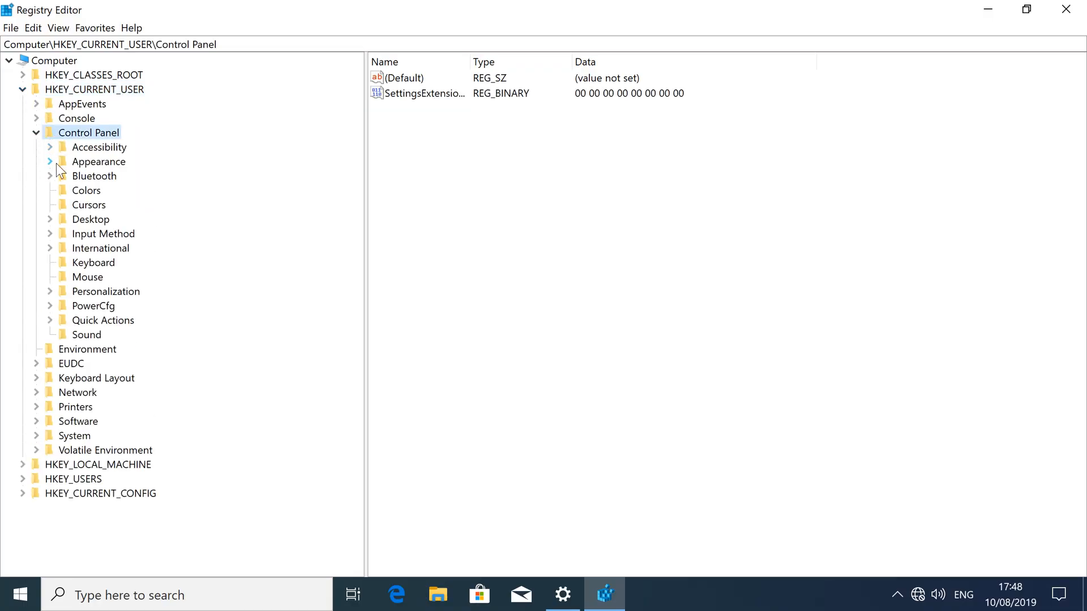
left_click(102, 248)
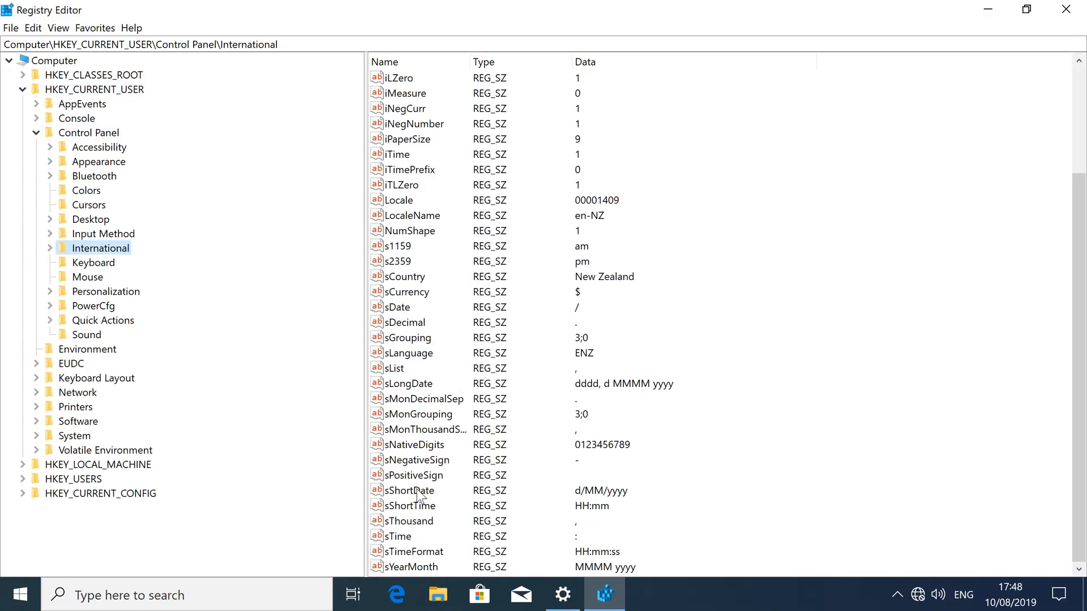
double_click(408, 490)
type("yyyy-MM-")
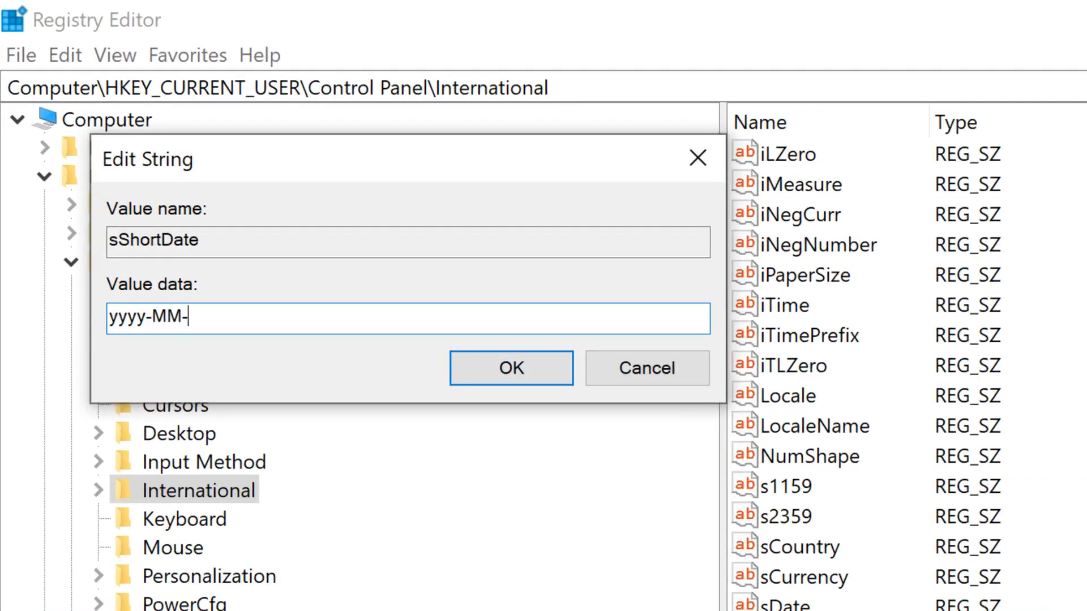
Save the sShortDate value data as yyyy-MM-dd.
type("dd")
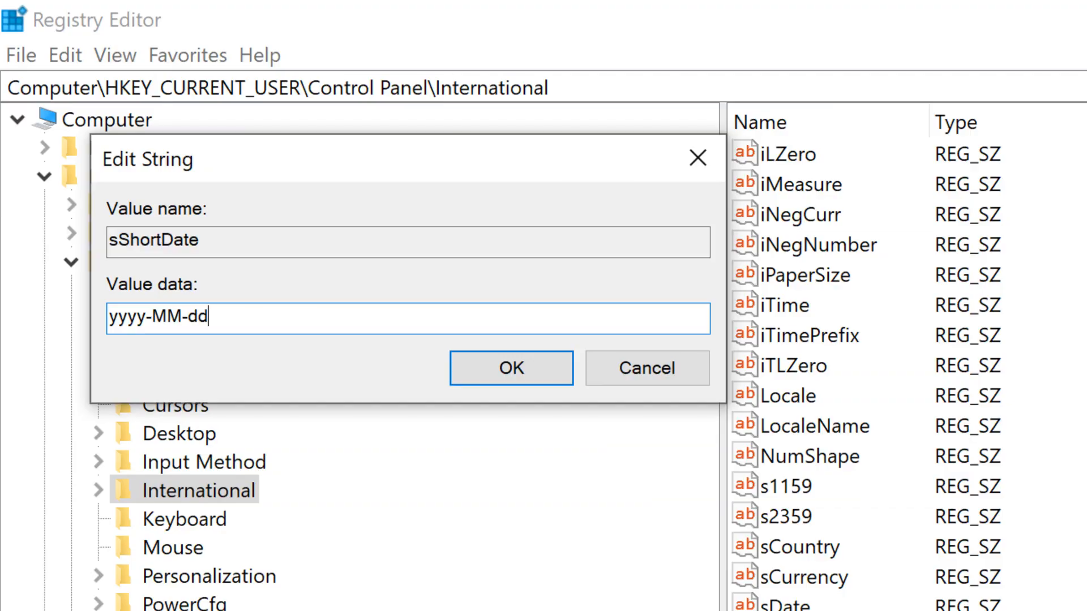
left_click(511, 366)
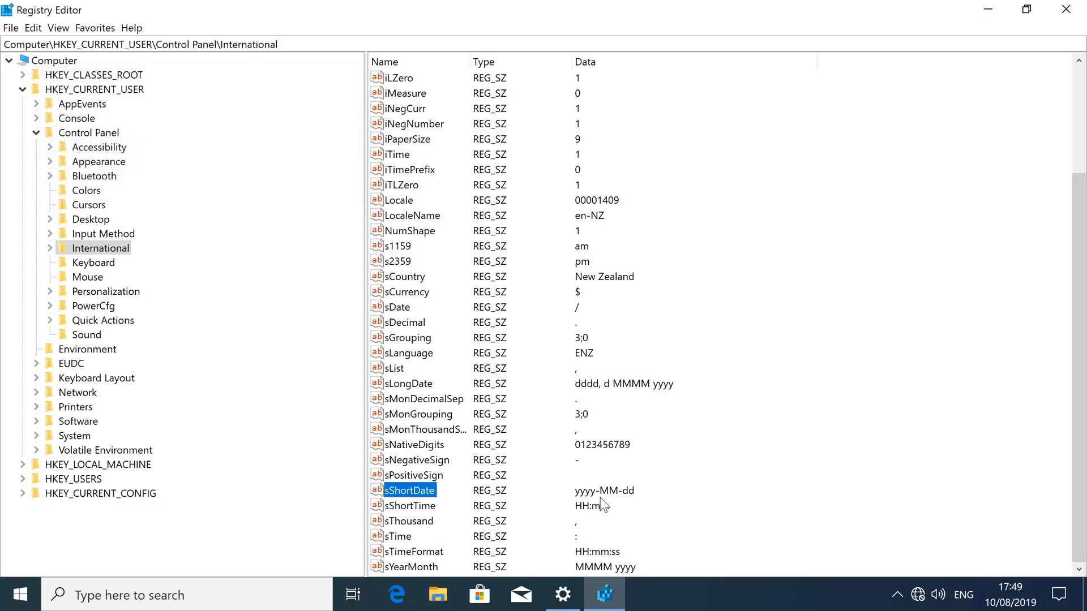